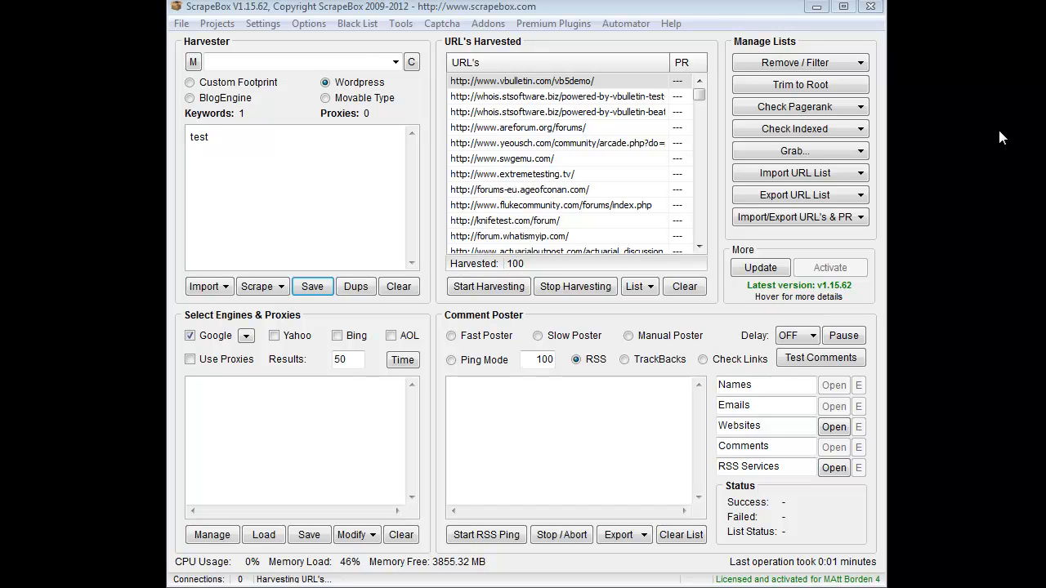
mouse_move(490, 34)
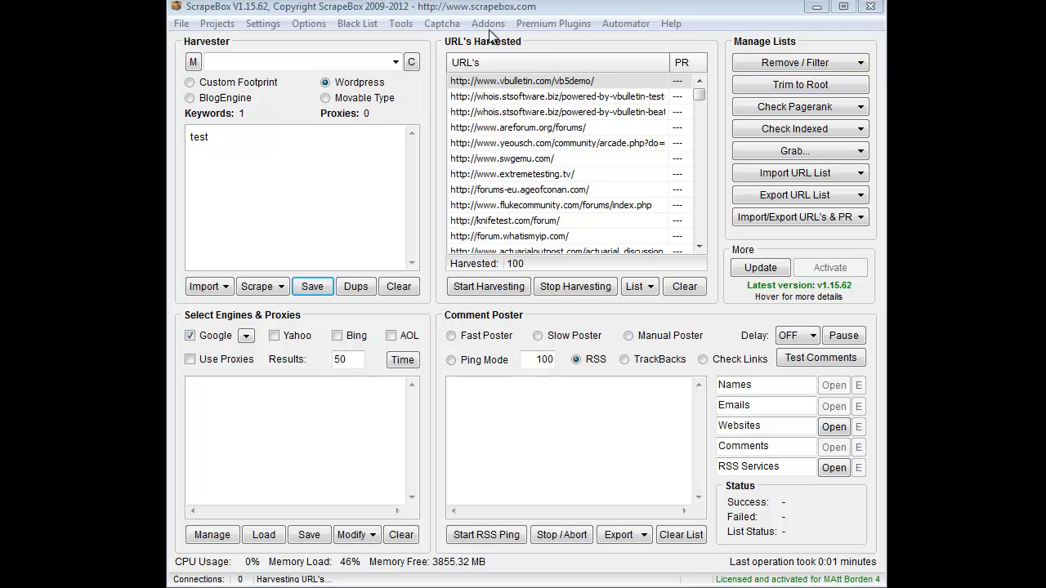
Step: Launch the Page Scanner add-on from the Addons menu
left_click(760, 268)
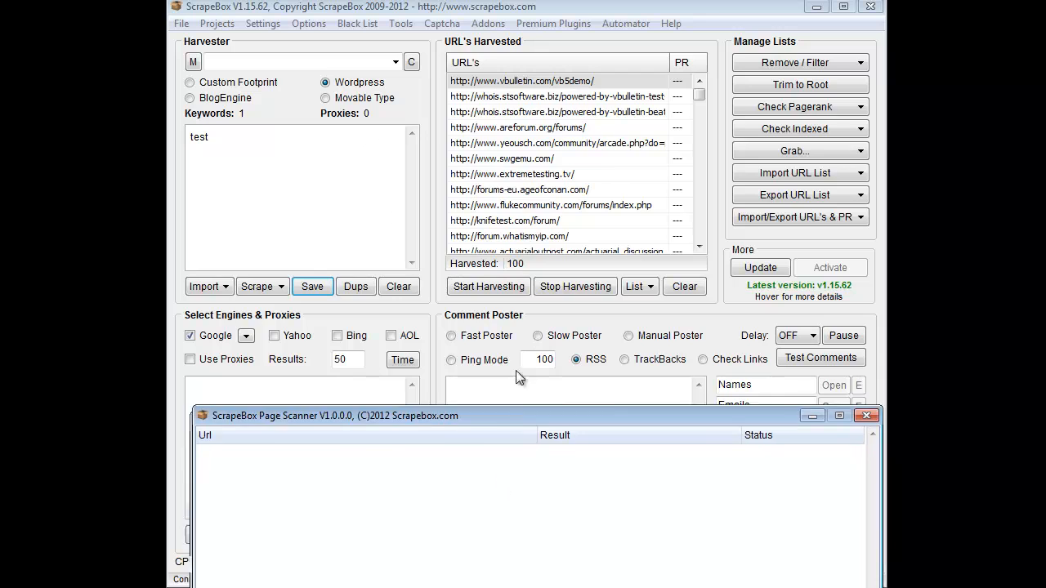
Step: Load the harvested URLs into the Page Scanner from the ScrapeBox Harvester
left_click(249, 507)
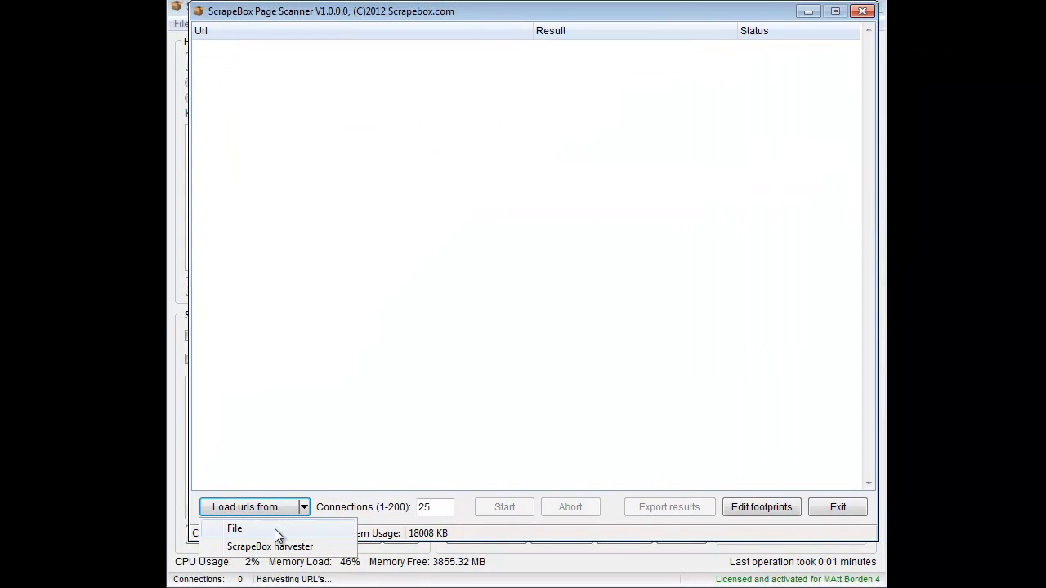
left_click(235, 530)
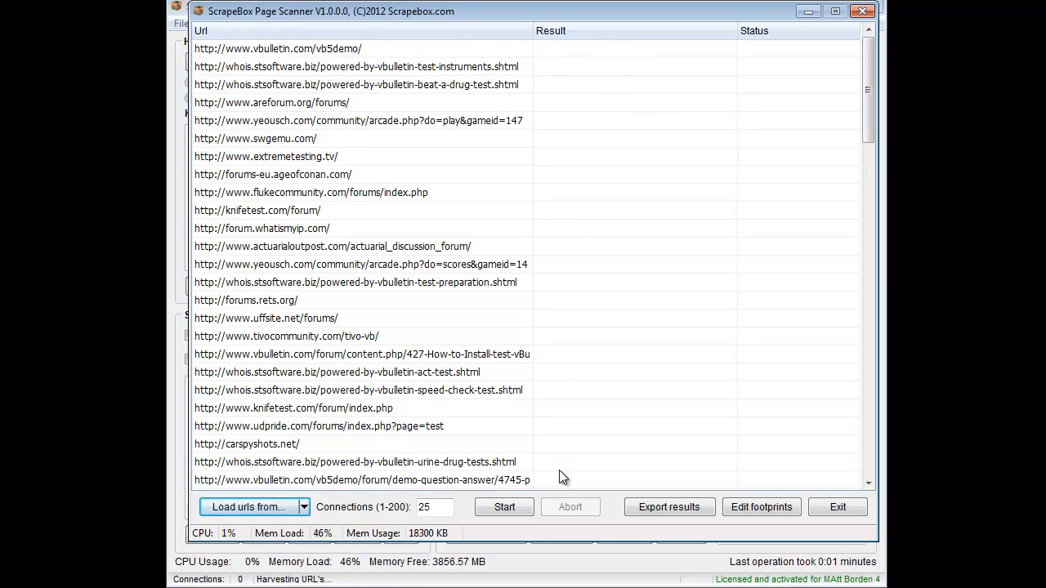
mouse_move(637, 461)
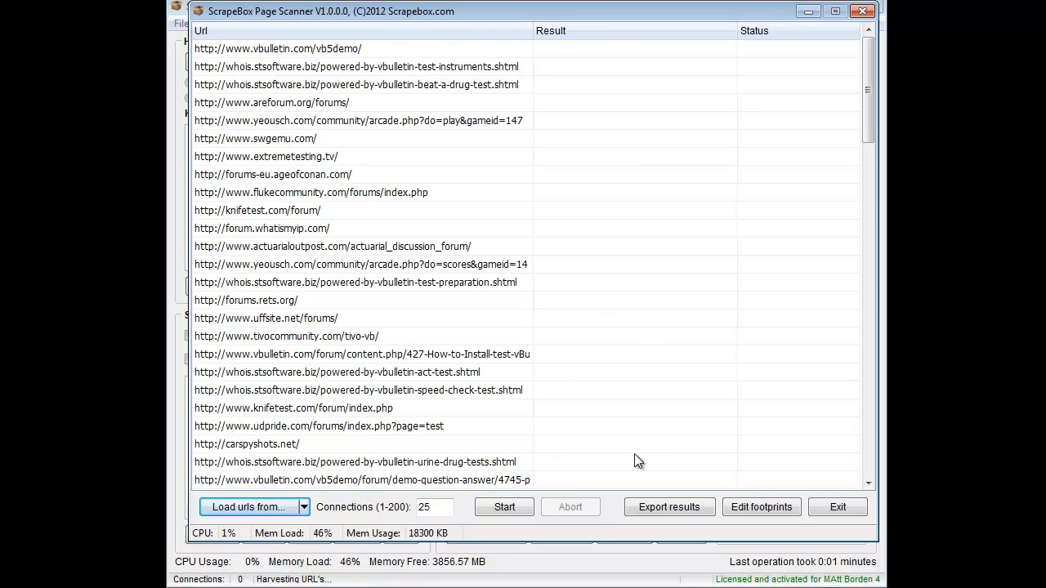
mouse_move(832, 148)
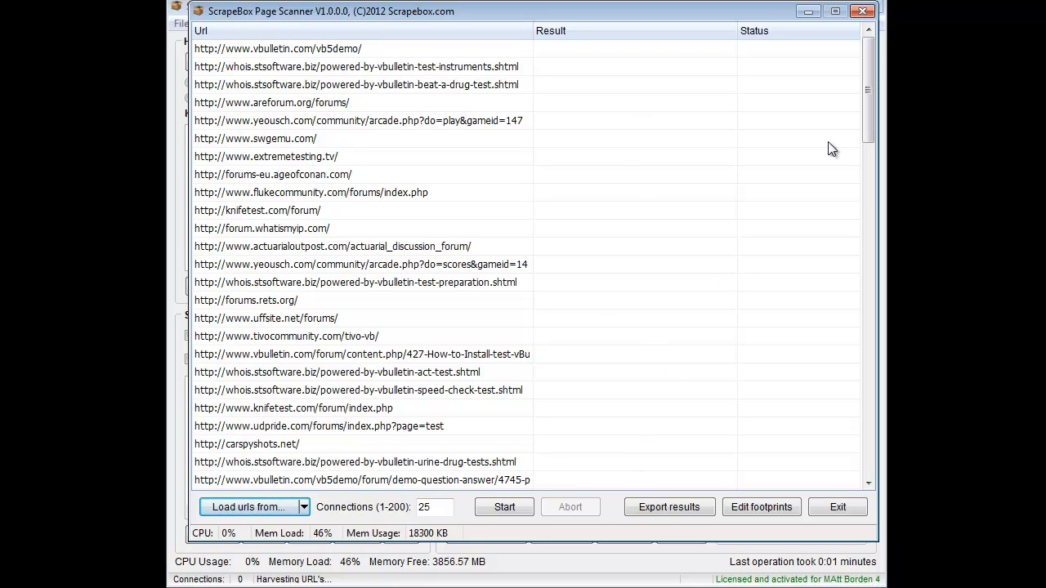
mouse_move(800, 318)
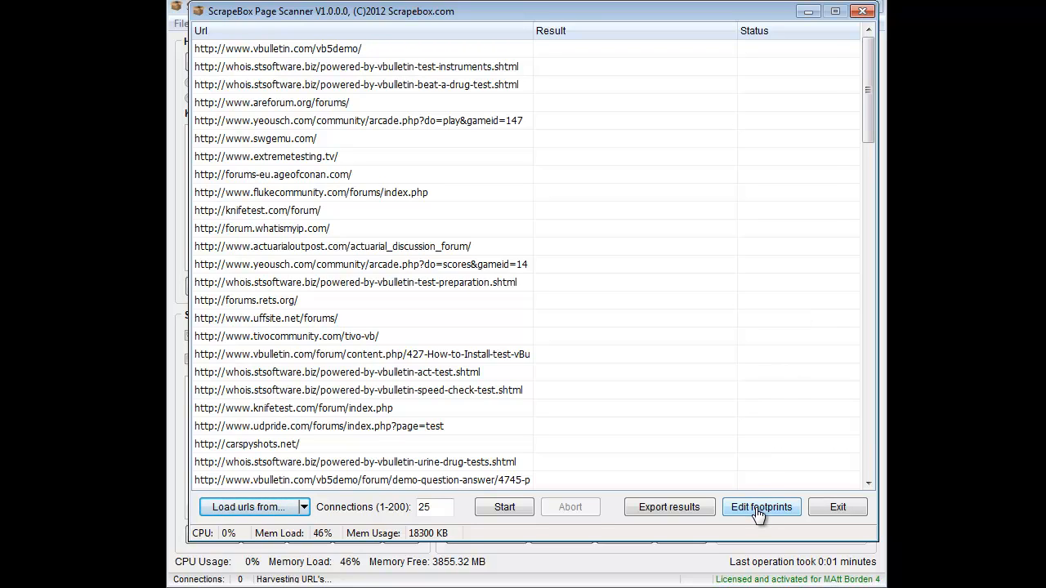
Step: View the WordPress entry's footprint strings in the footprint editor
left_click(762, 507)
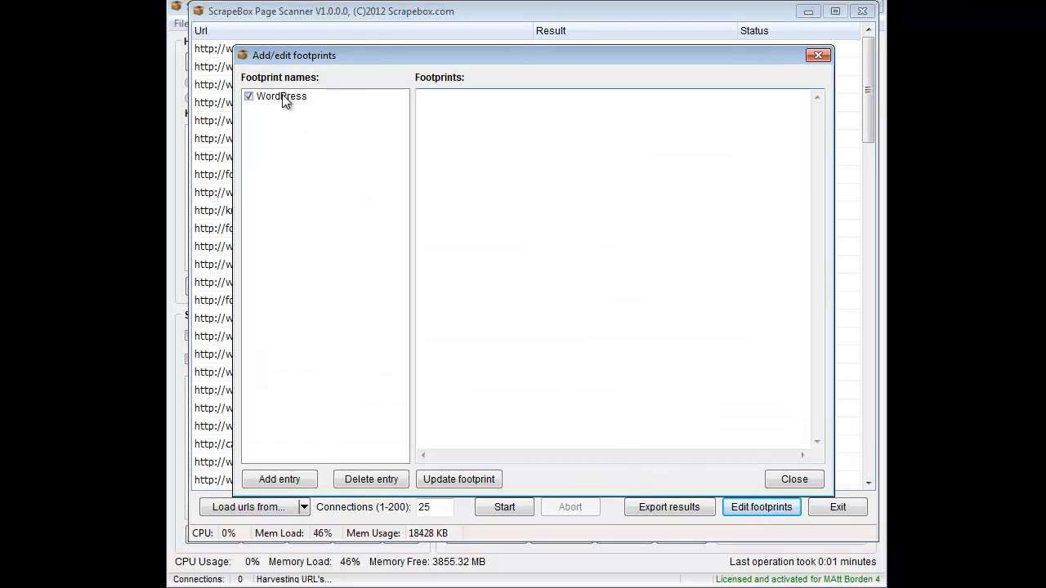
left_click(281, 95)
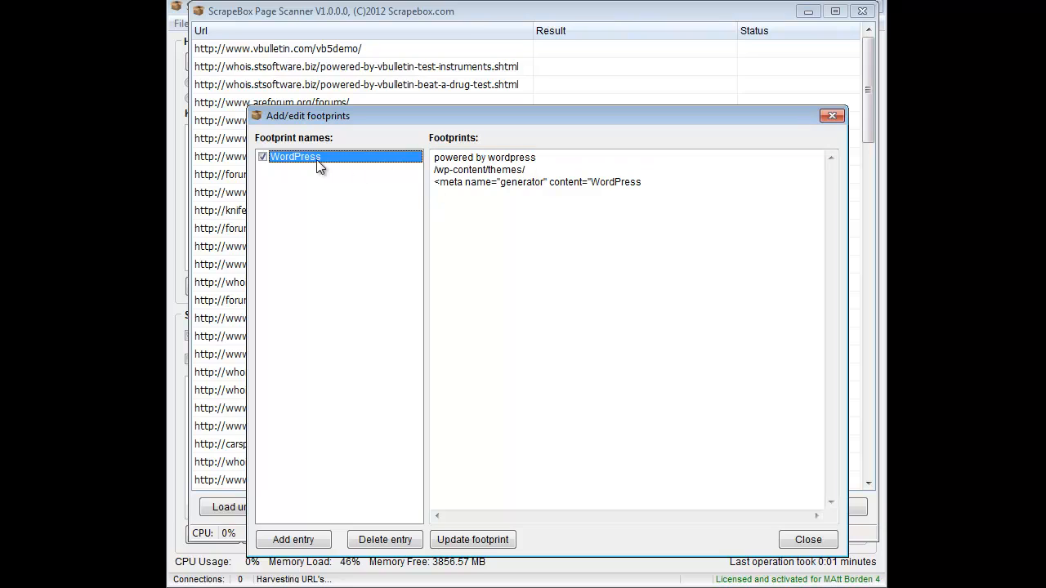
mouse_move(608, 62)
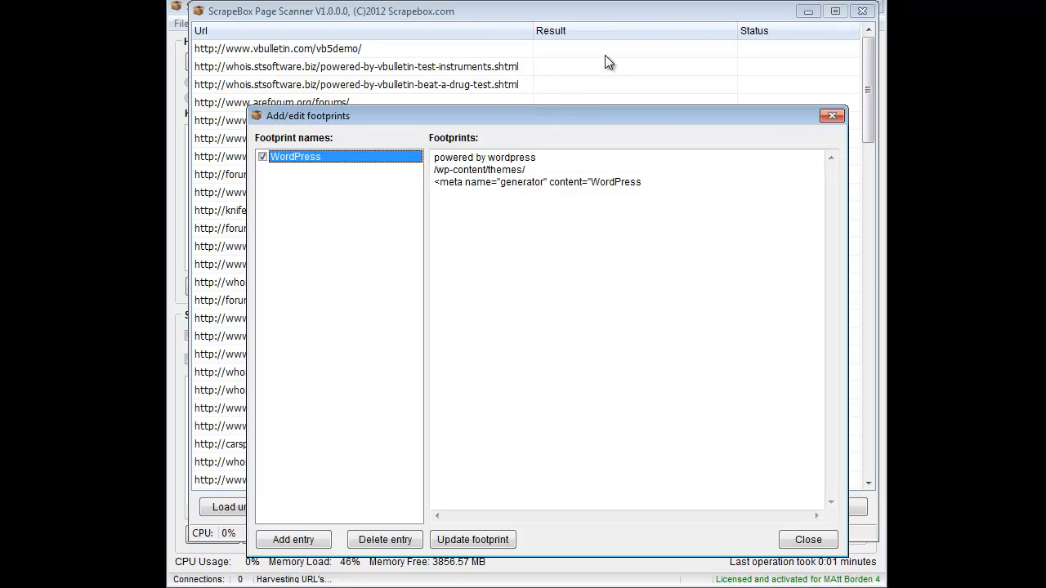
mouse_move(392, 104)
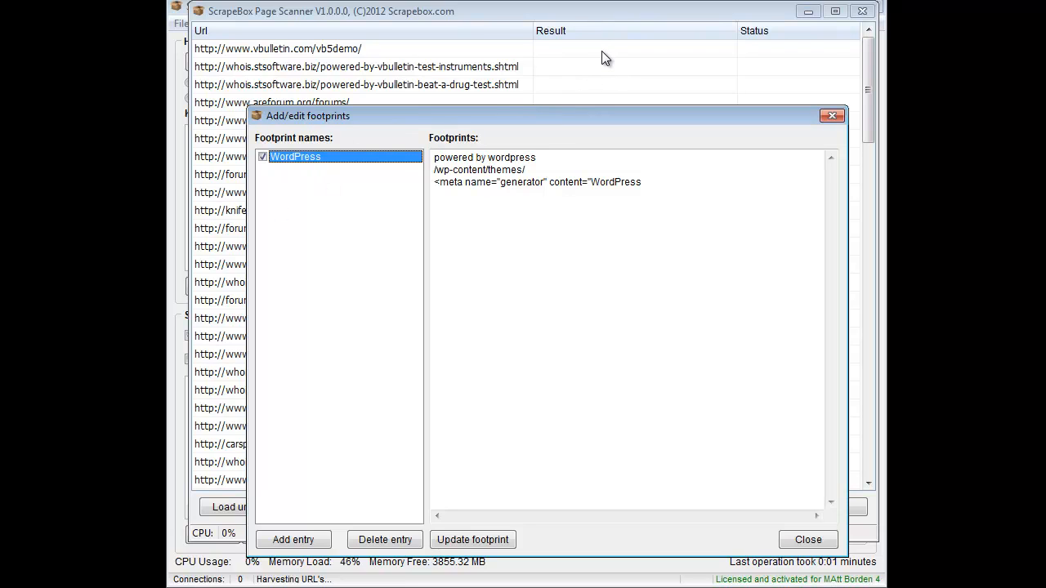
mouse_move(363, 418)
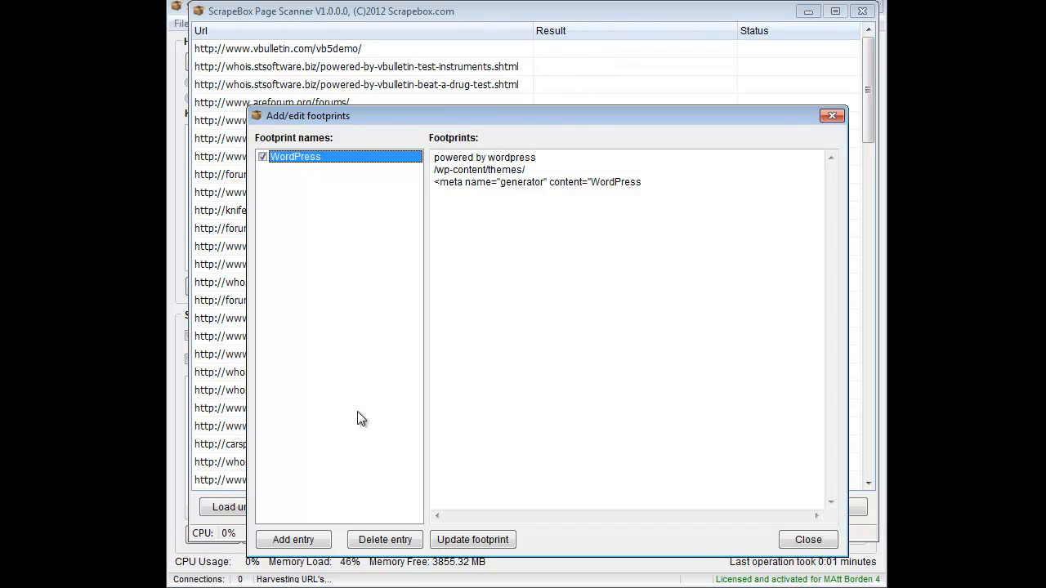
Step: Add a new footprint entry named Vbulletin with the footprint "powered by vbulletin"
left_click(293, 539)
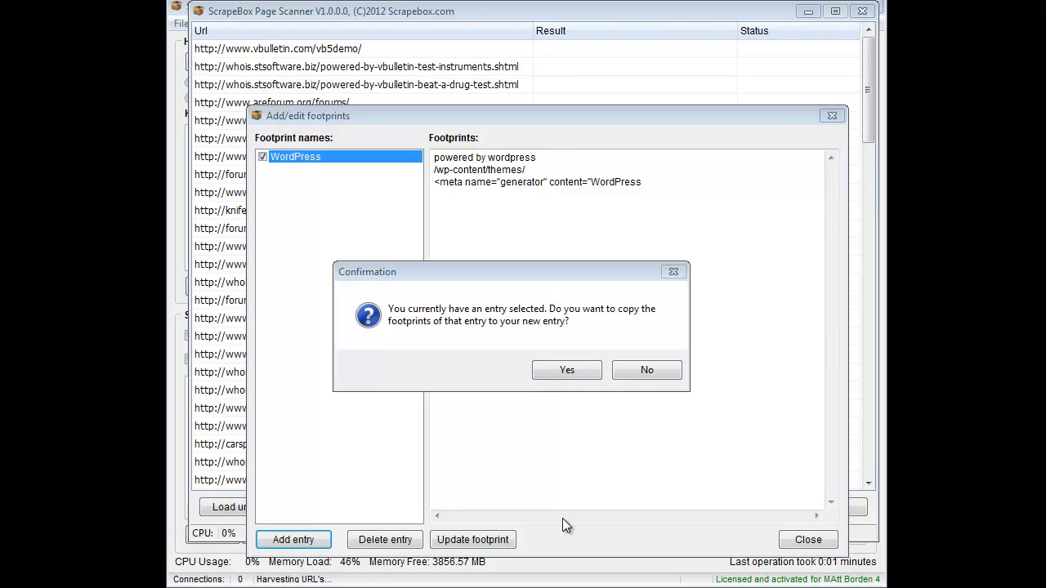
mouse_move(389, 296)
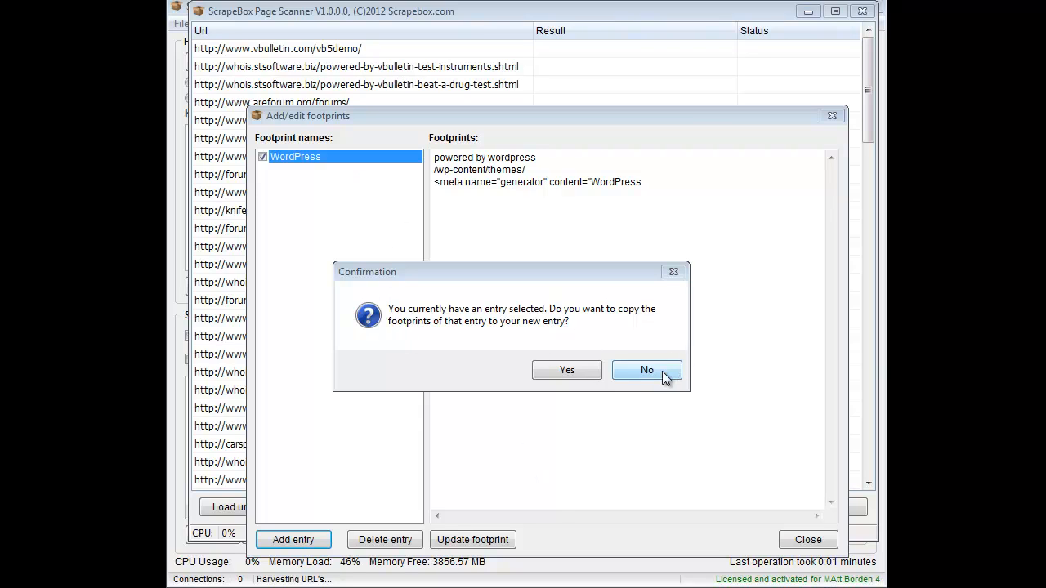
left_click(647, 369)
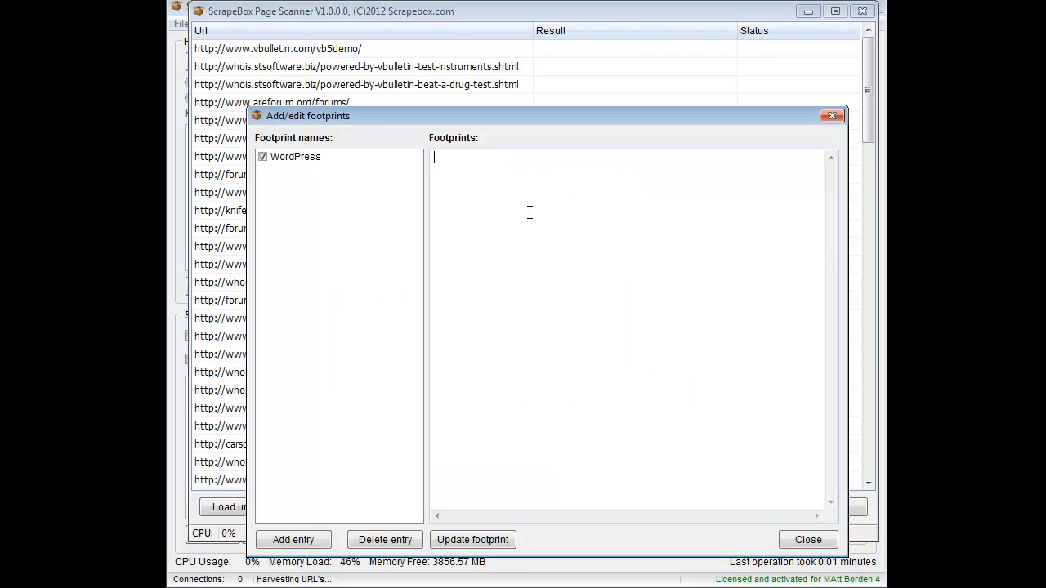
type("p")
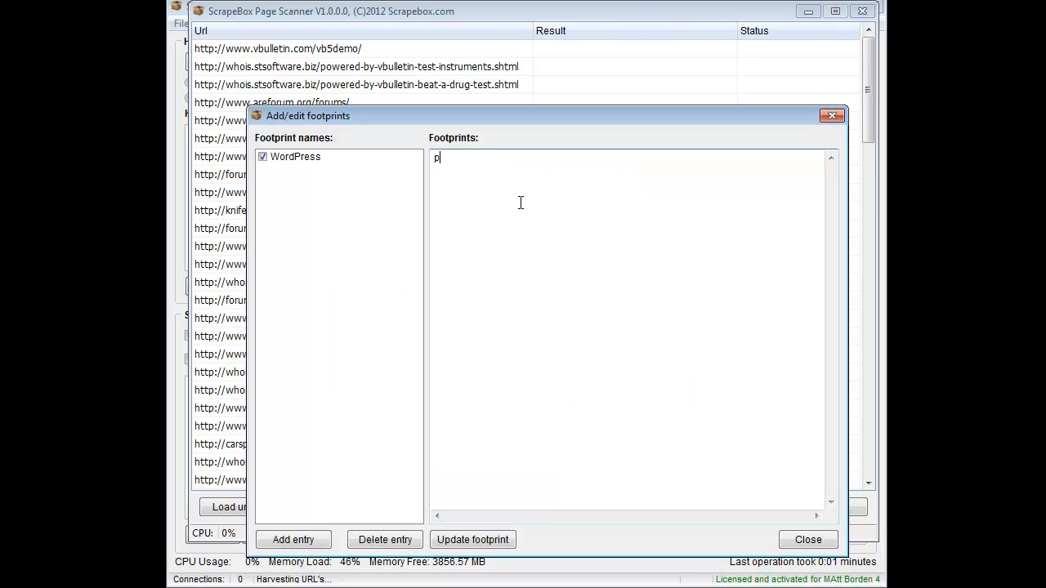
type("owered by vb")
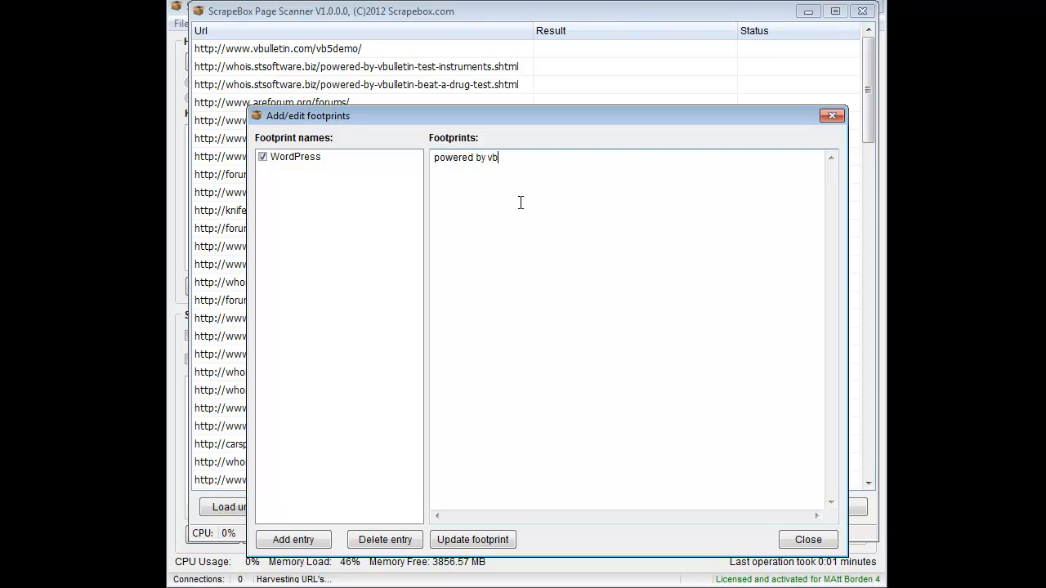
type("ulletin")
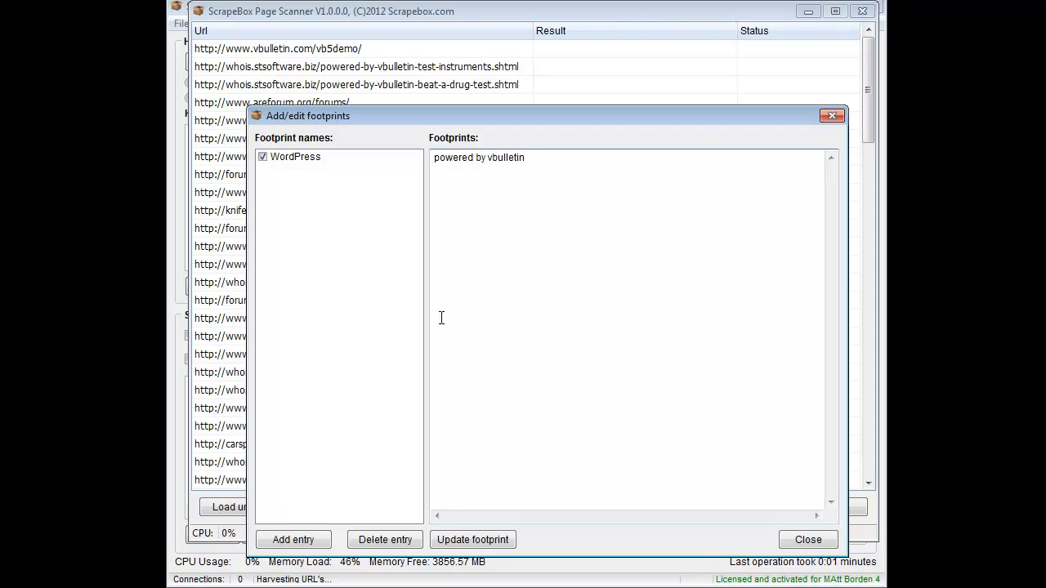
left_click(292, 540)
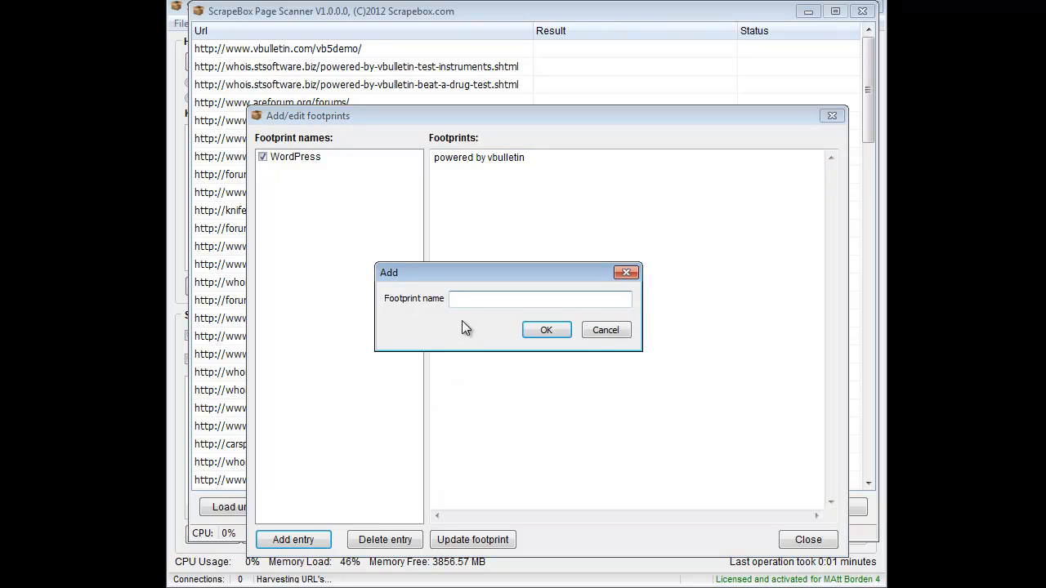
type("Vbulle")
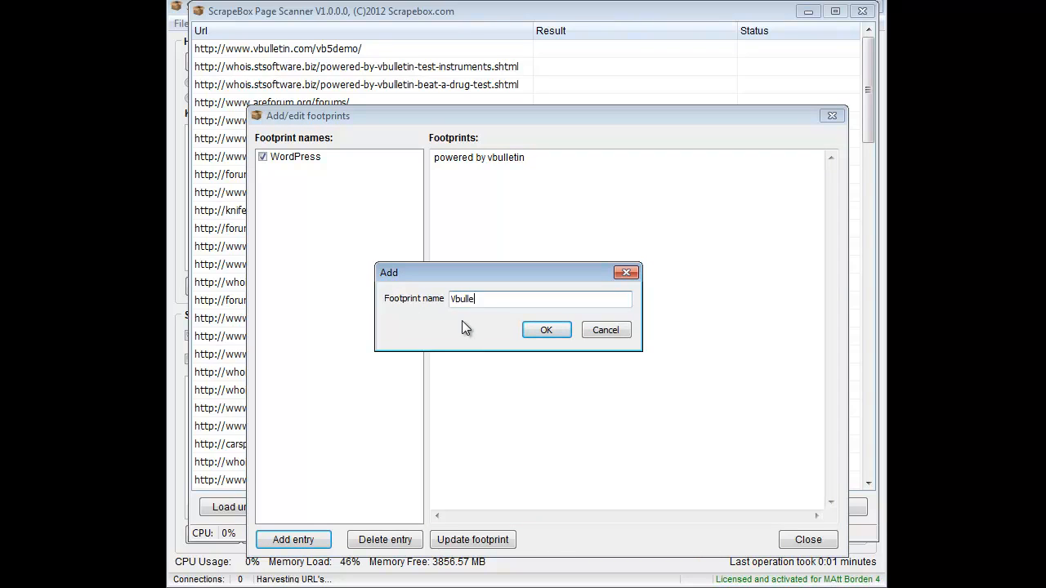
Step: Review the Vbulletin and WordPress footprints, then close the editor
left_click(546, 330)
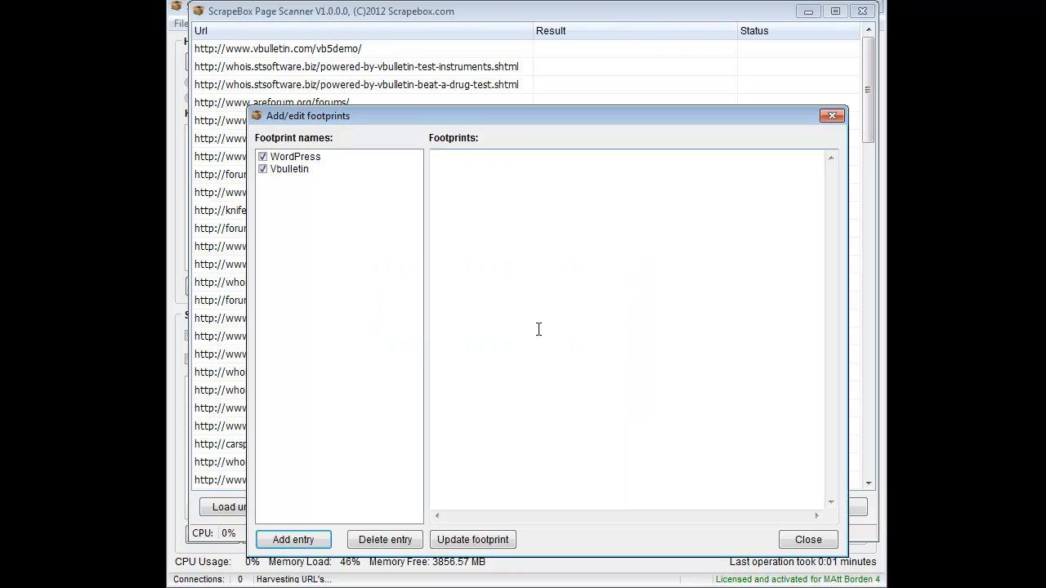
left_click(289, 169)
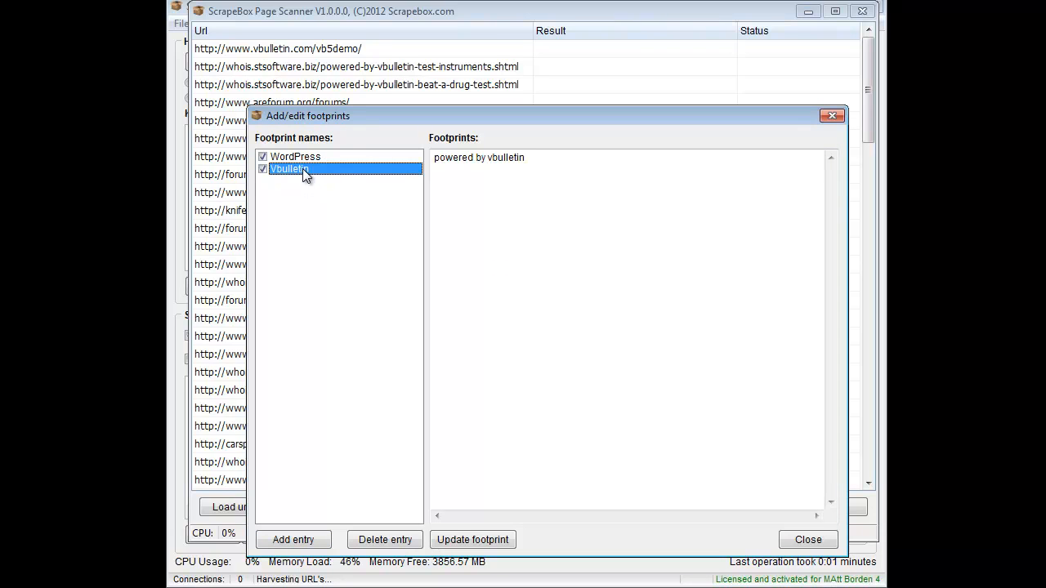
left_click(294, 157)
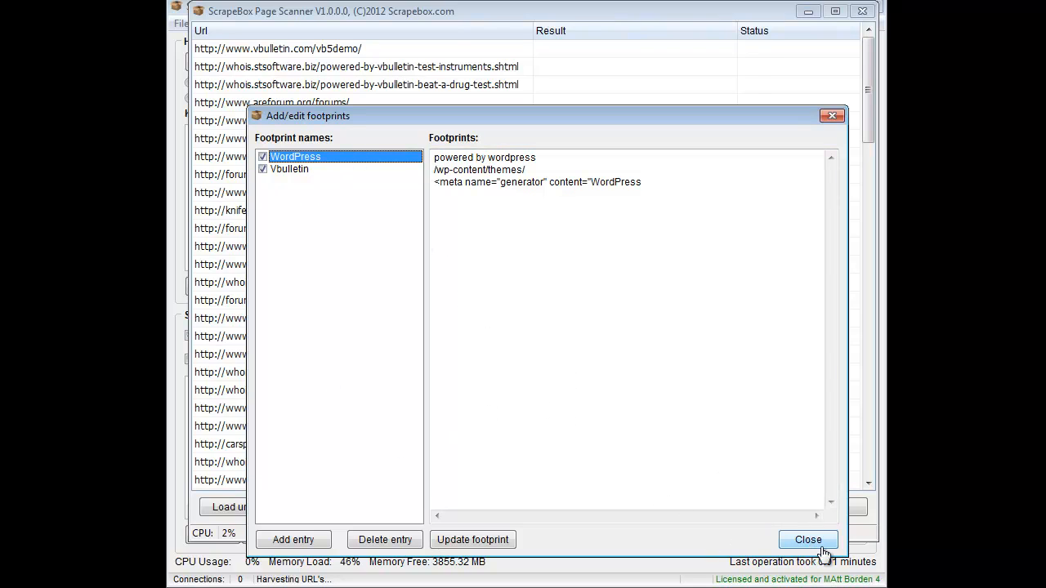
left_click(807, 539)
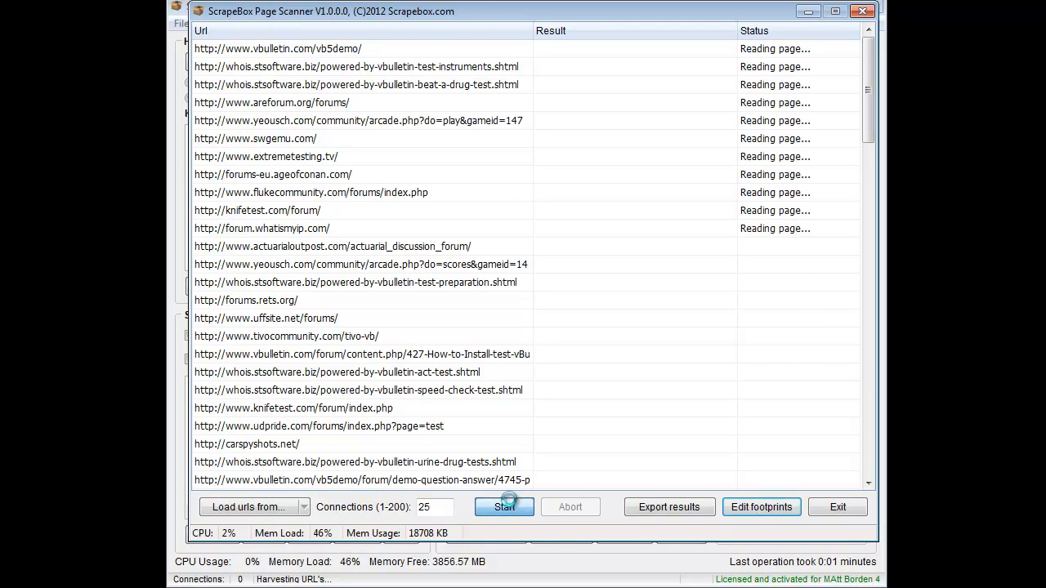
Step: Start scanning the loaded URLs and let all pages finish processing
left_click(503, 507)
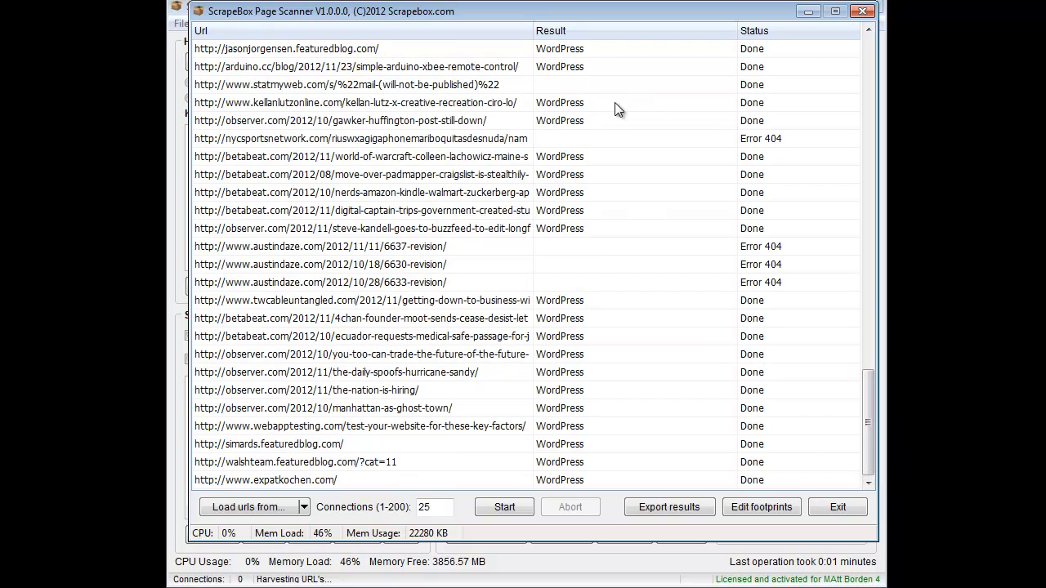
mouse_move(760, 203)
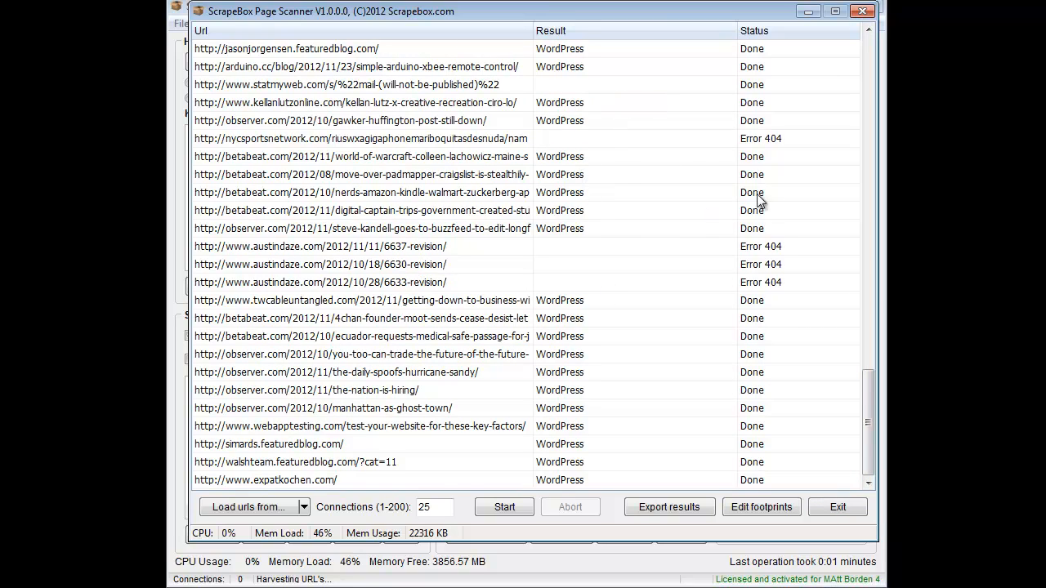
mouse_move(778, 281)
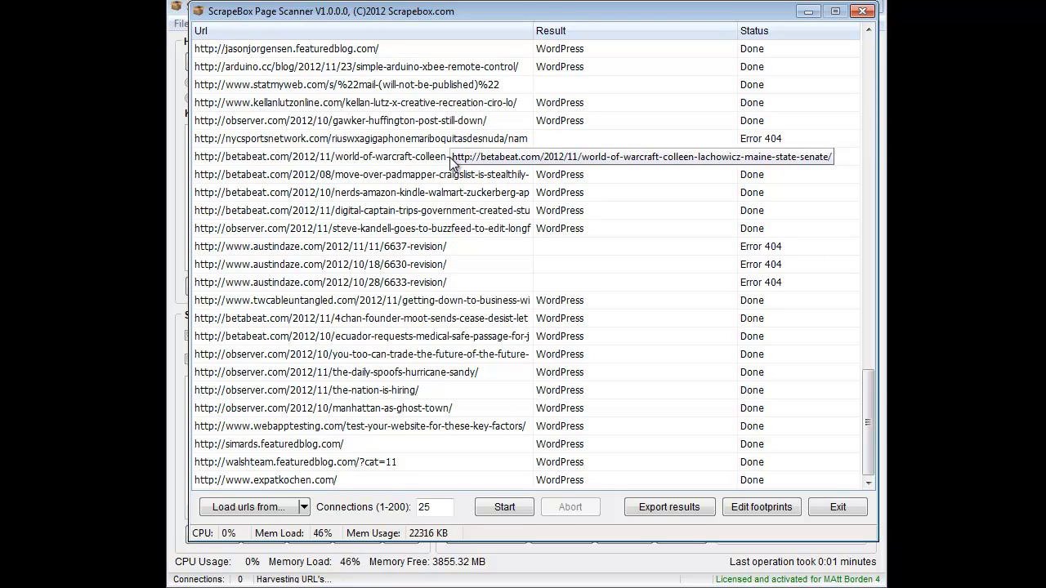
mouse_move(523, 389)
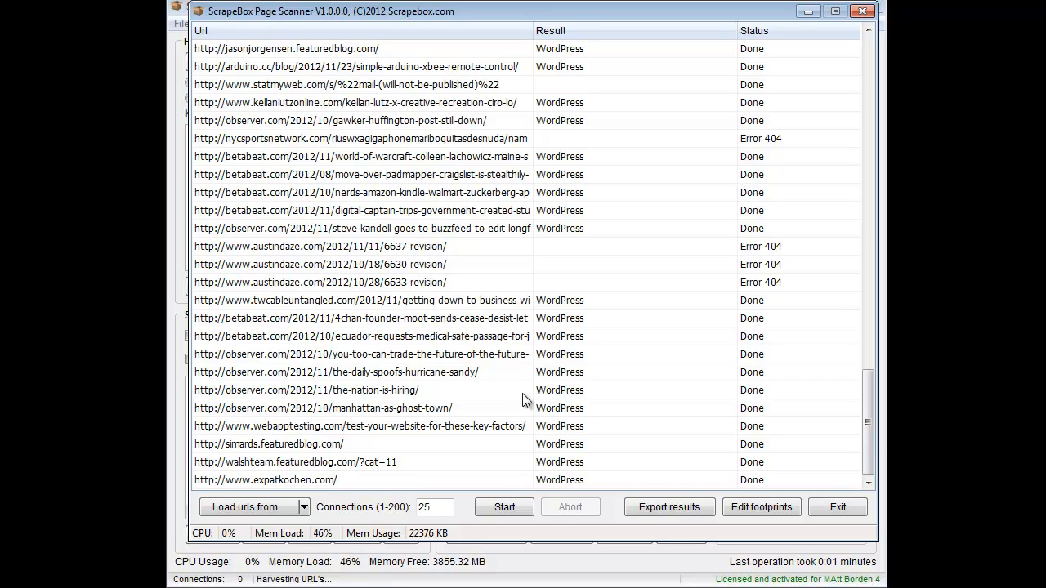
mouse_move(595, 298)
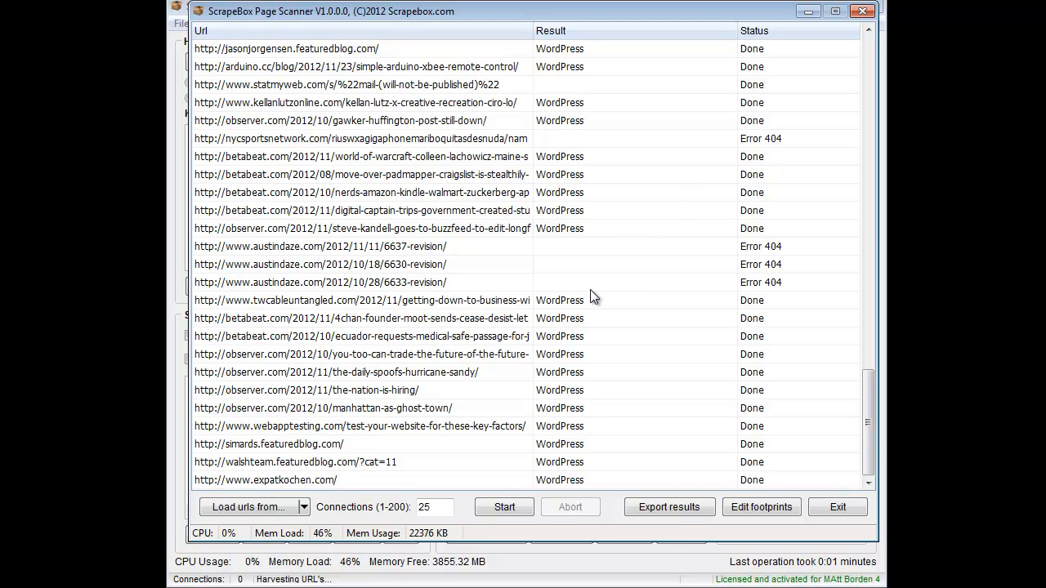
mouse_move(602, 335)
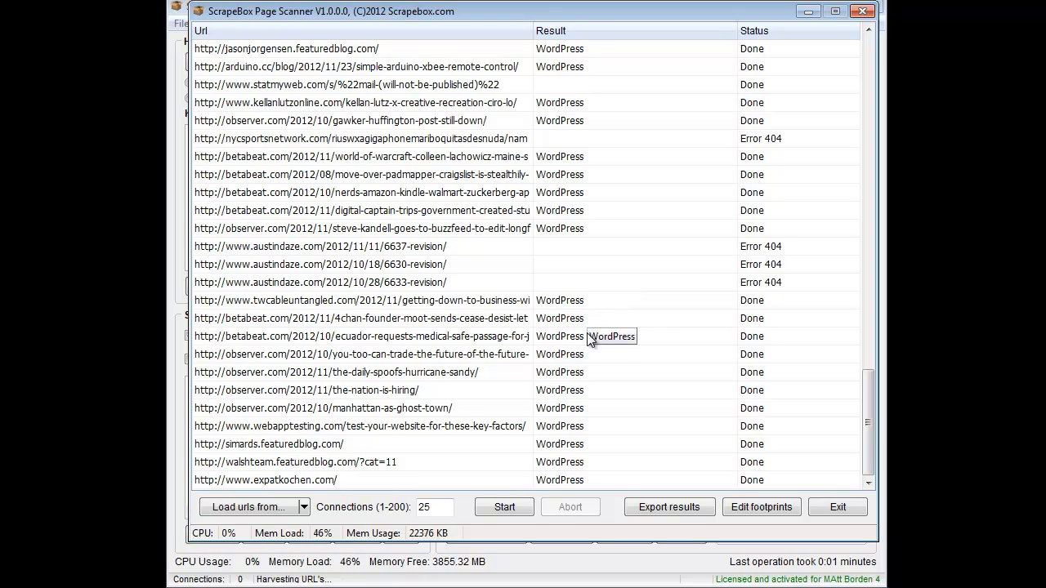
mouse_move(590, 341)
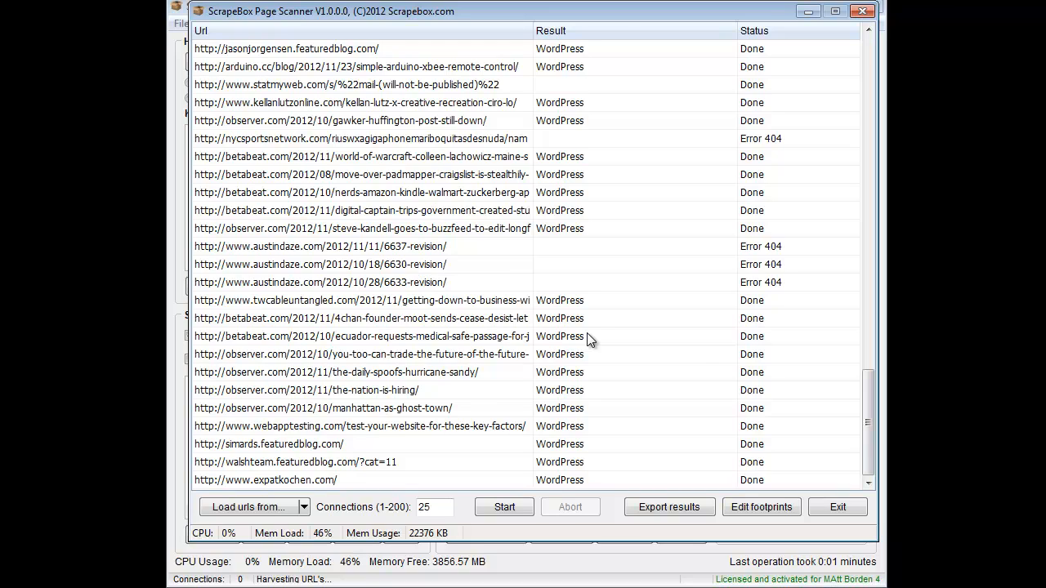
mouse_move(702, 520)
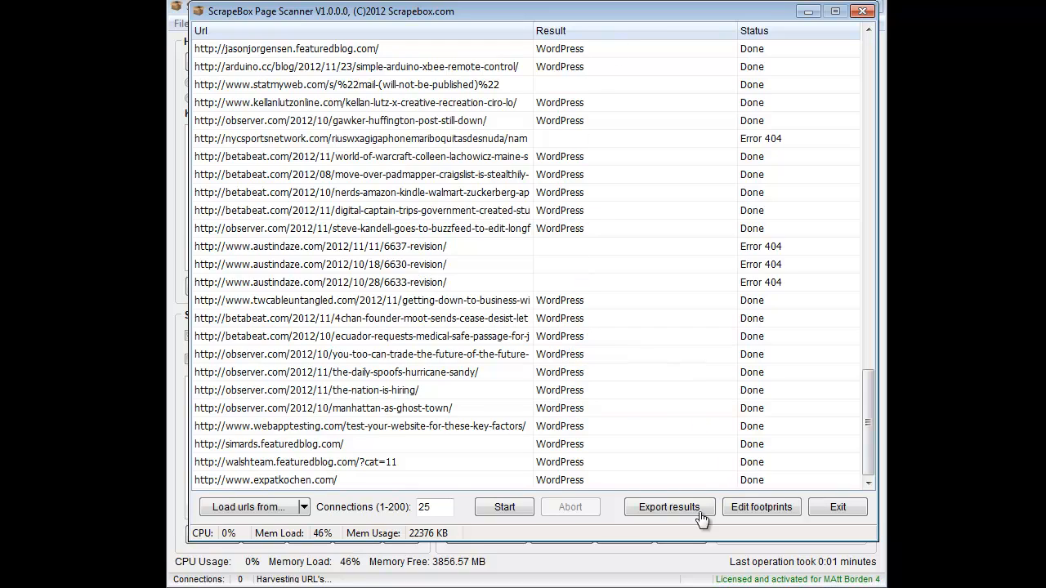
Step: Export the scan results and exit the Page Scanner back to the harvester
left_click(668, 506)
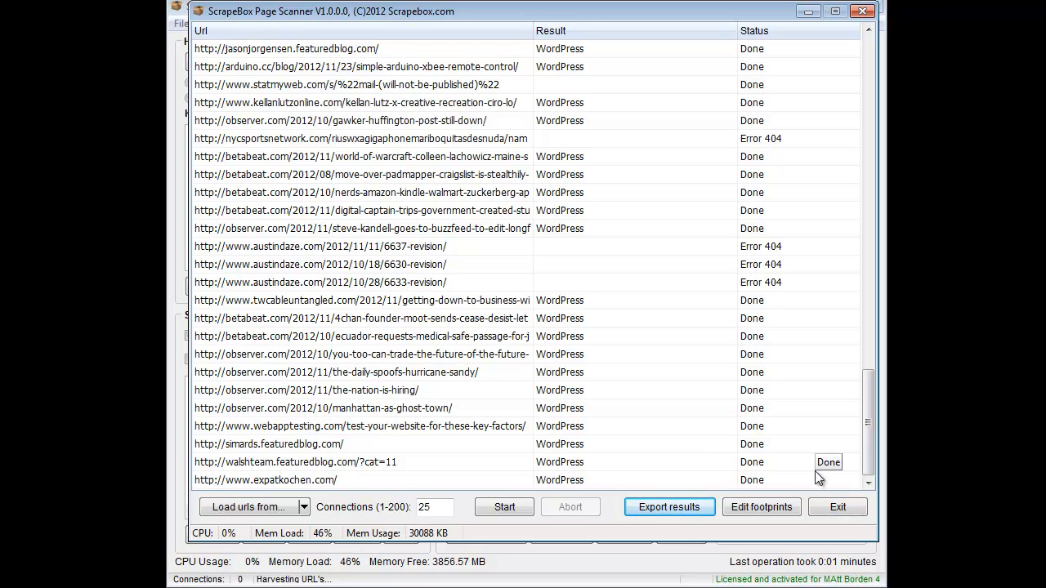
left_click(762, 507)
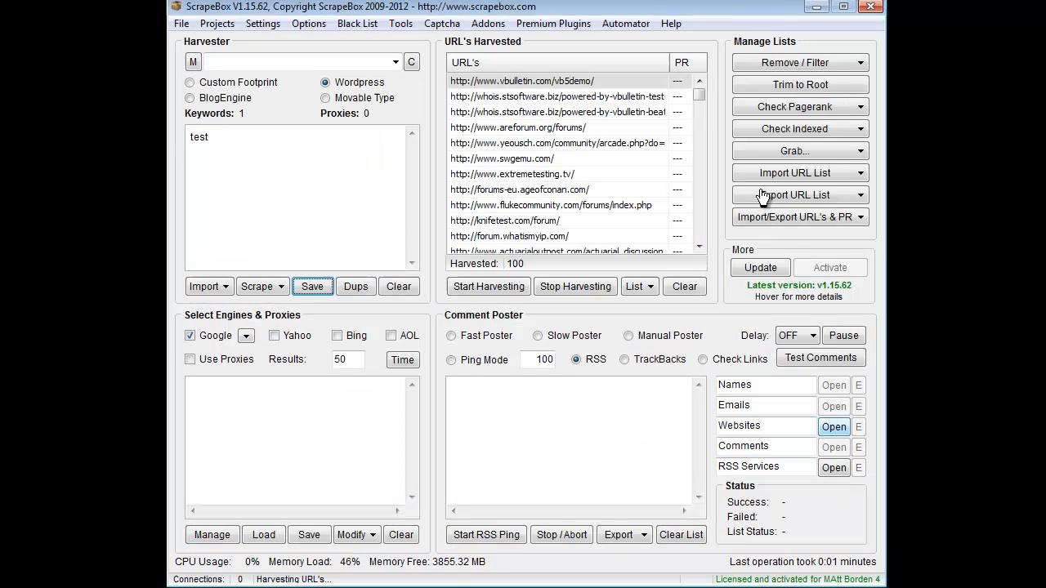
left_click(487, 23)
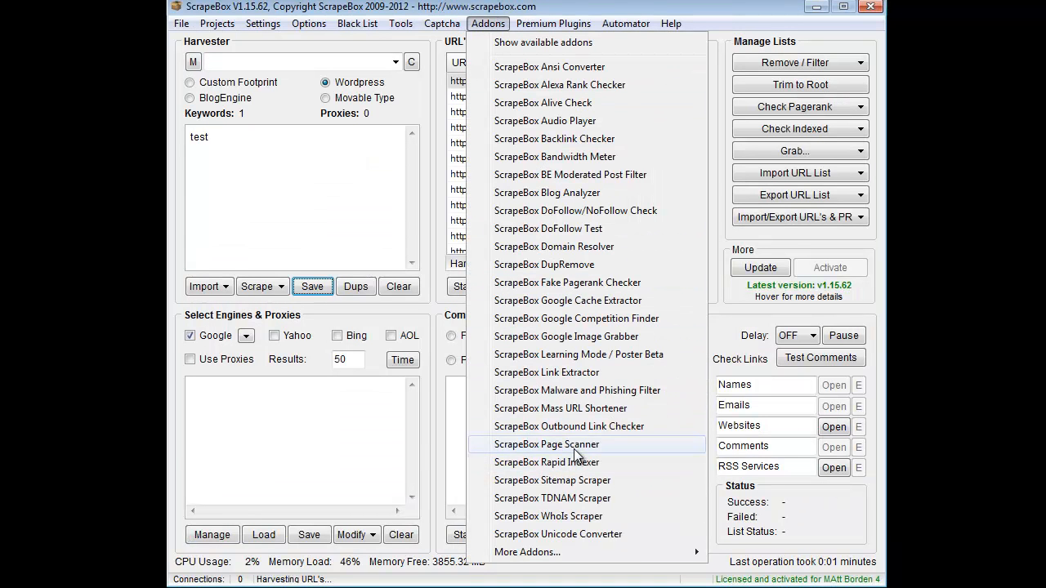
Step: Reopen the Page Scanner and check the footprint editor still holds the WordPress and Vbulletin entries
left_click(546, 445)
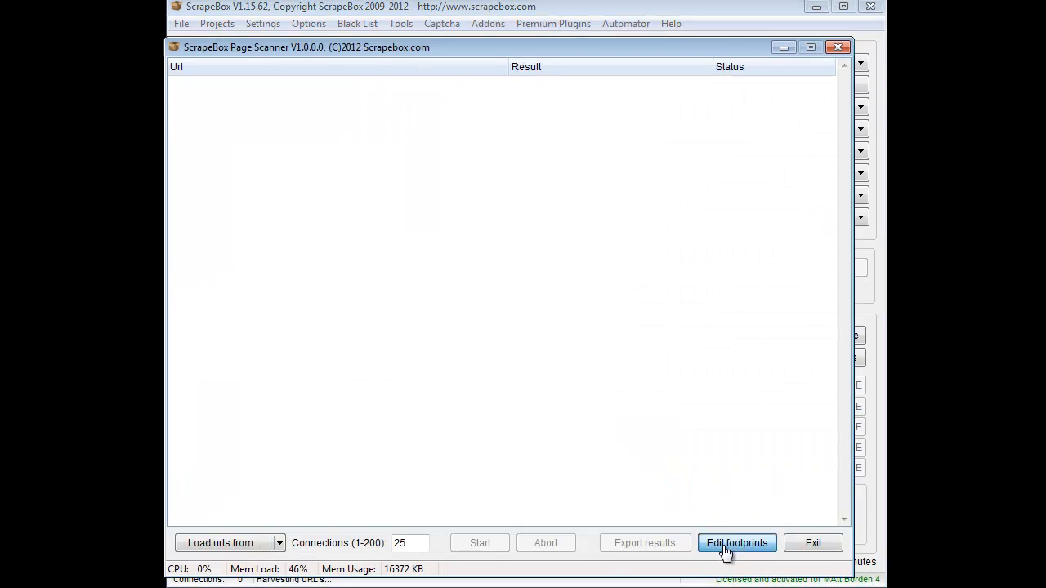
left_click(735, 542)
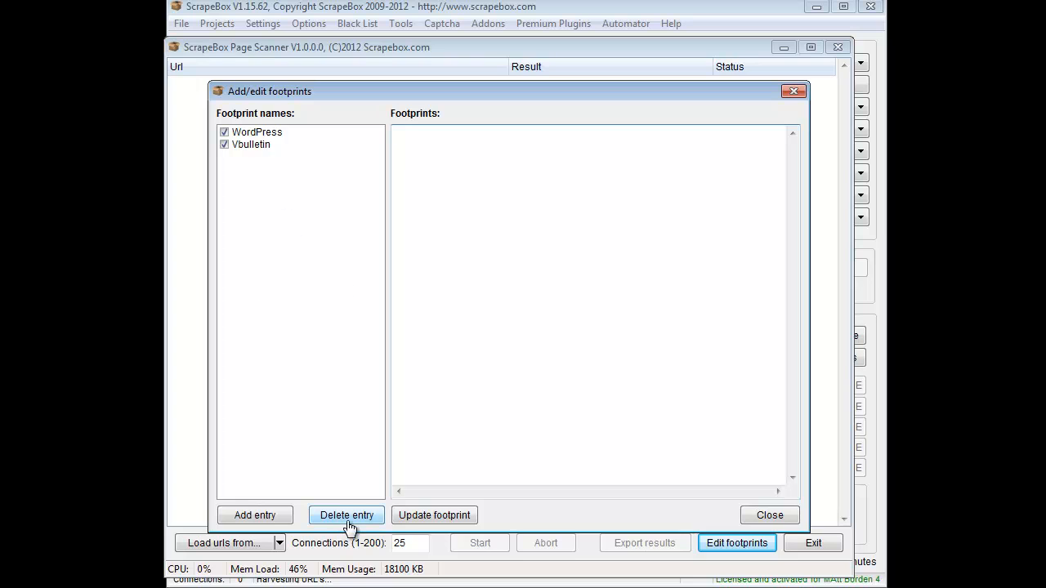
left_click(257, 130)
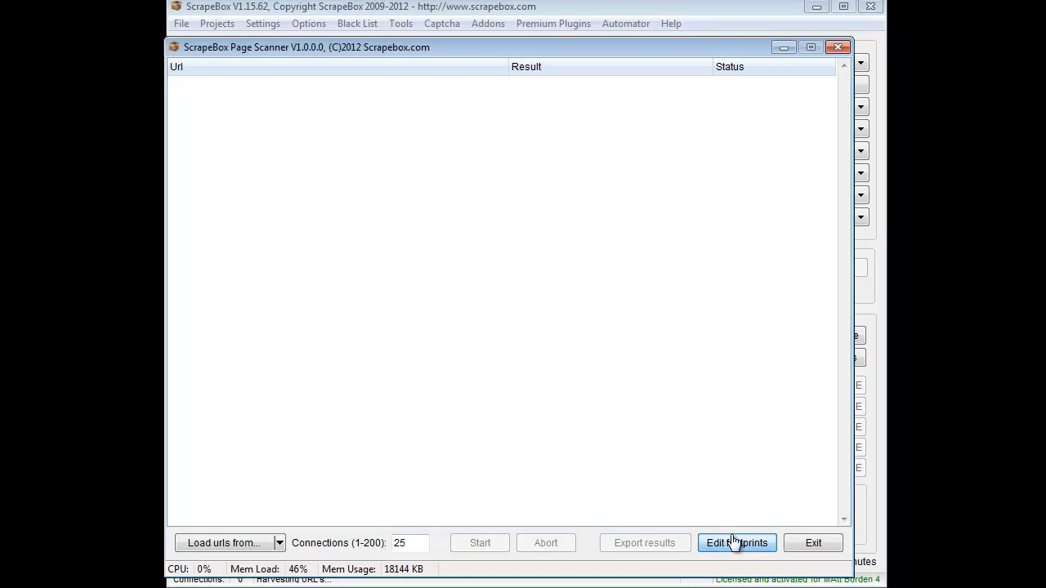
left_click(735, 542)
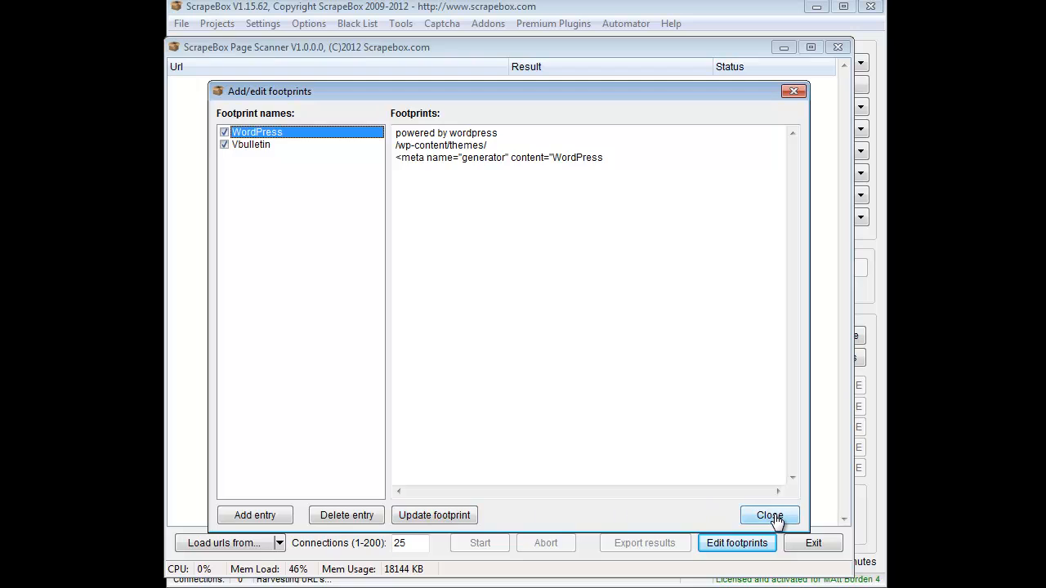
left_click(768, 515)
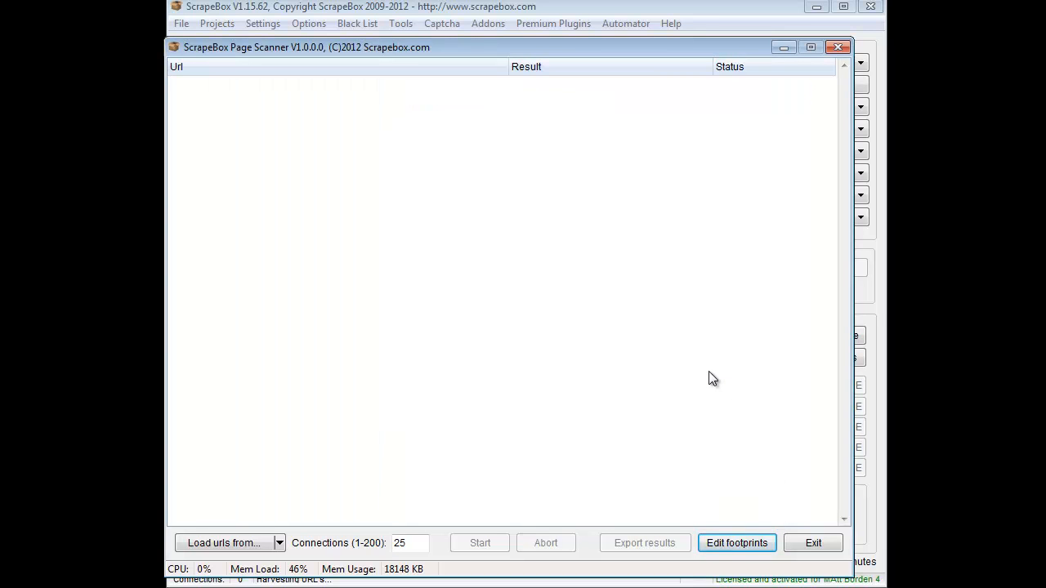